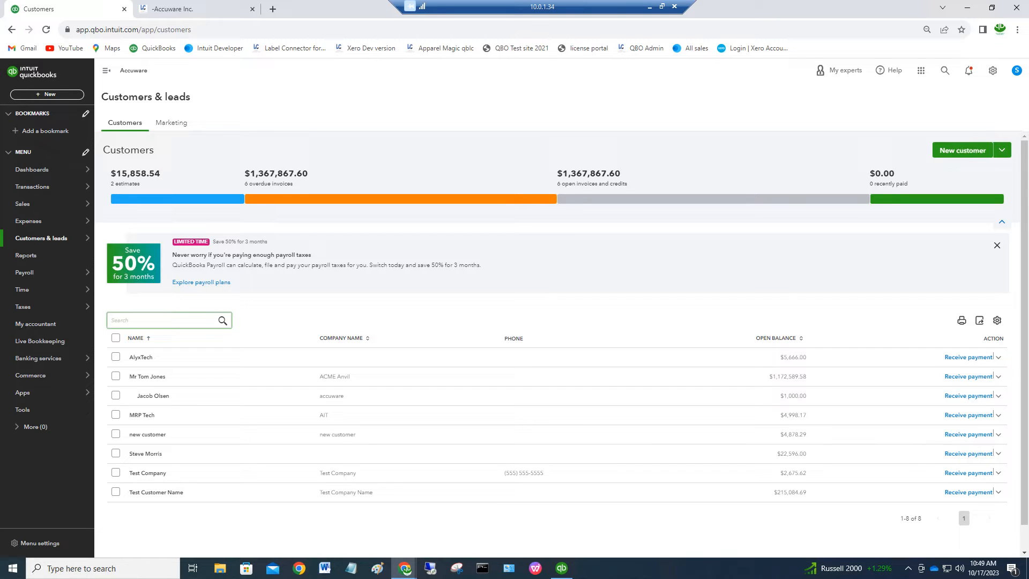
- Return to the Label Connector customer list and re-mark all eight customers for printing
click(256, 148)
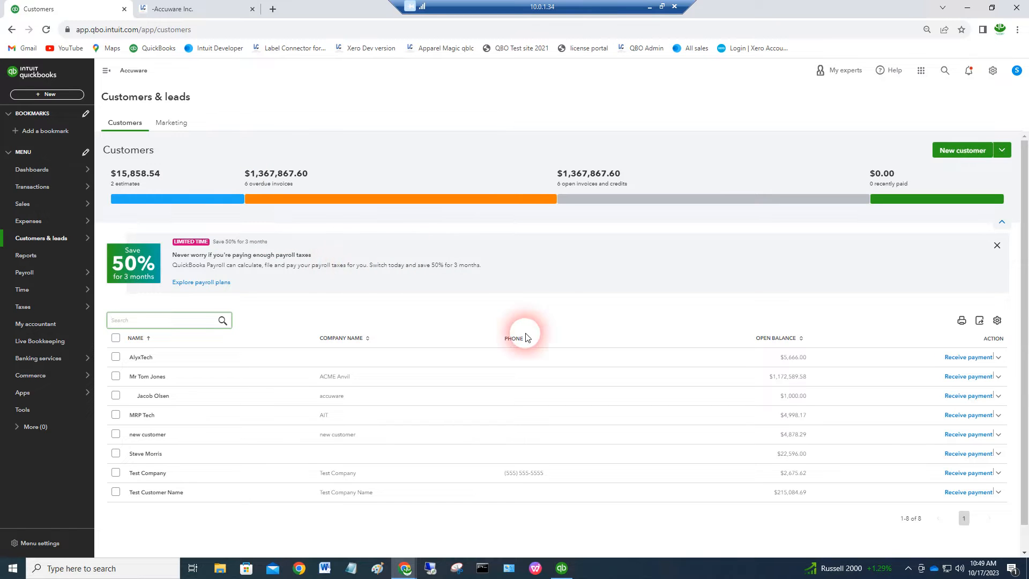
mouse_move(158, 410)
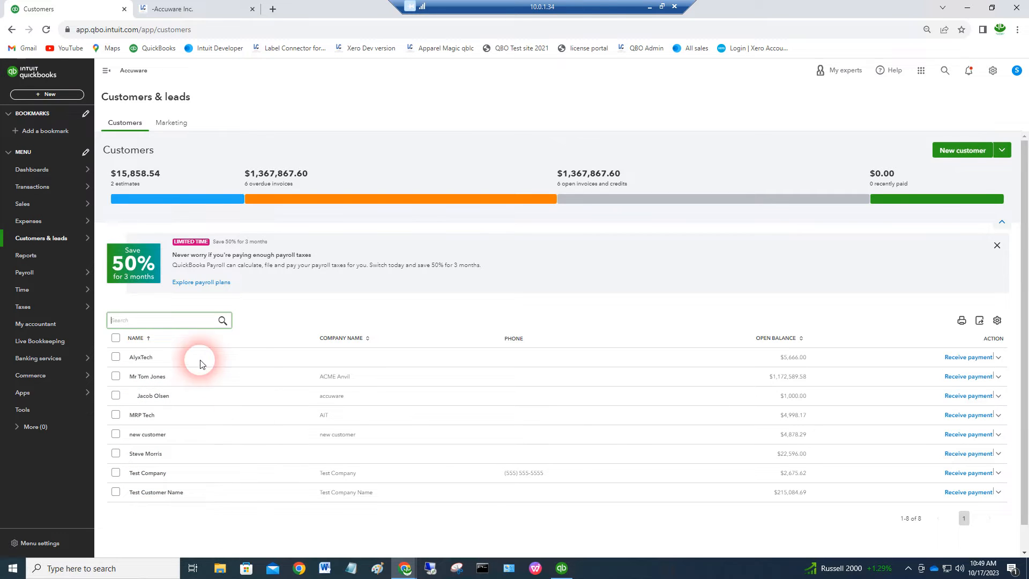
mouse_move(136, 541)
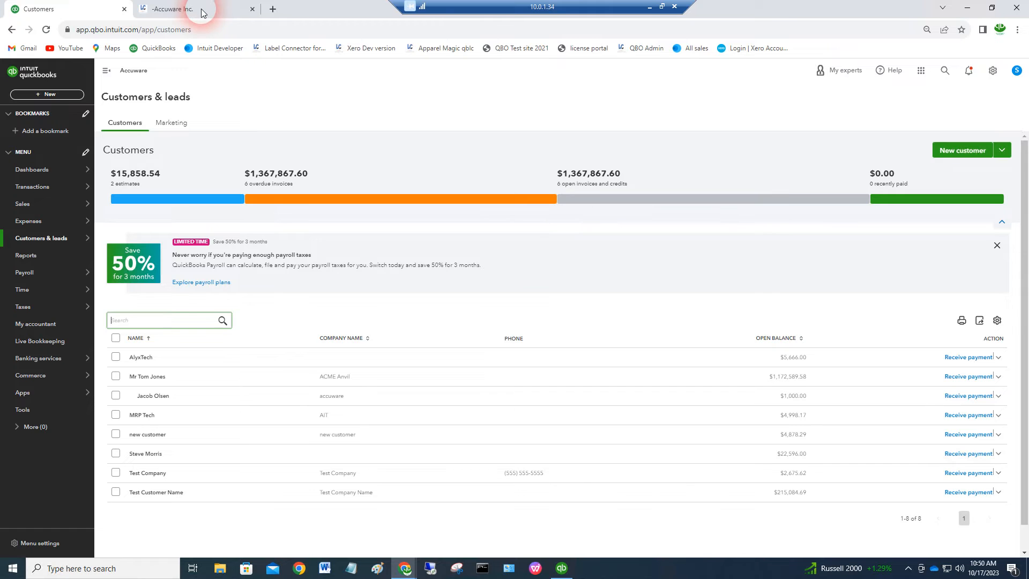
click(169, 9)
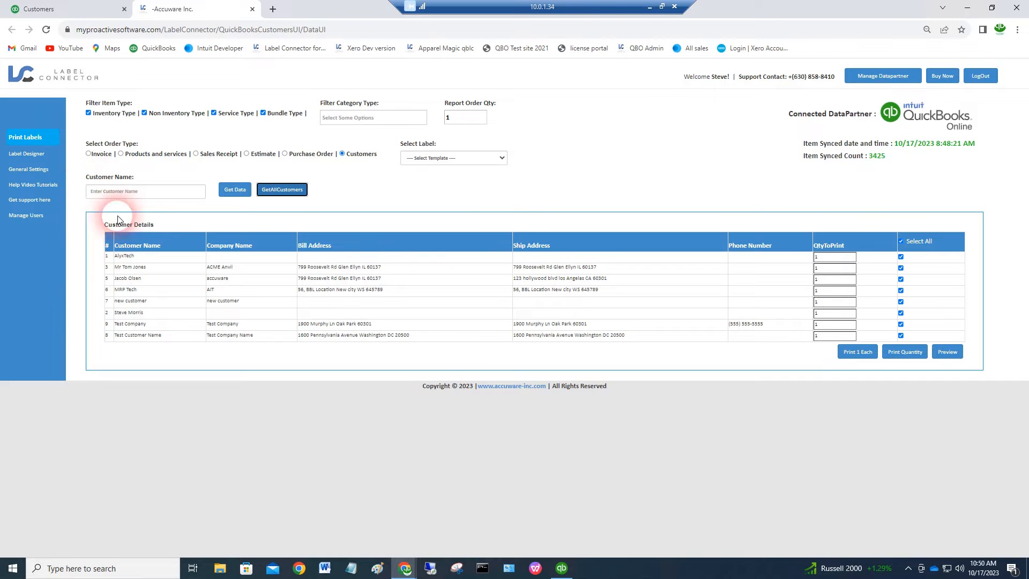
mouse_move(433, 436)
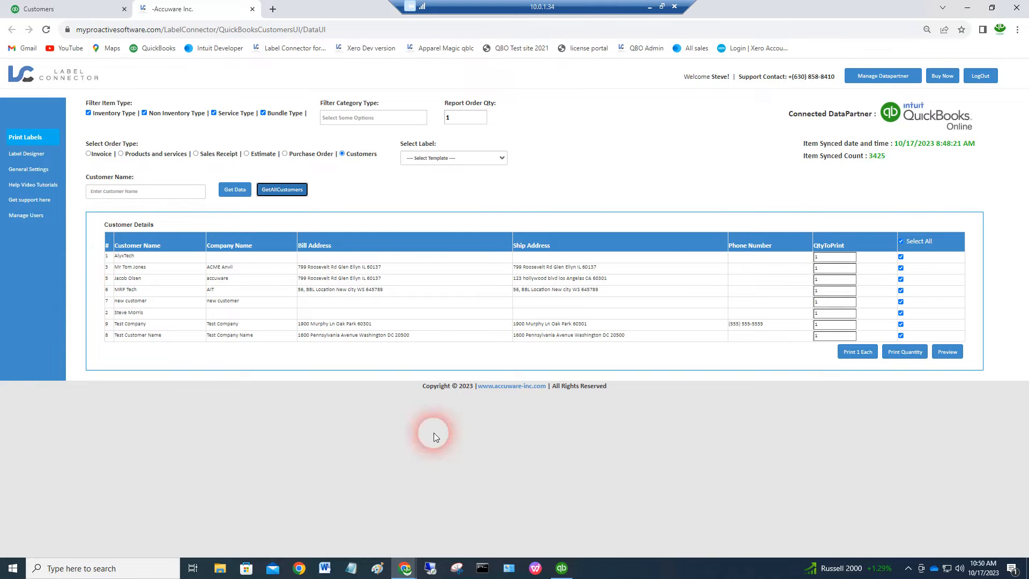
click(900, 240)
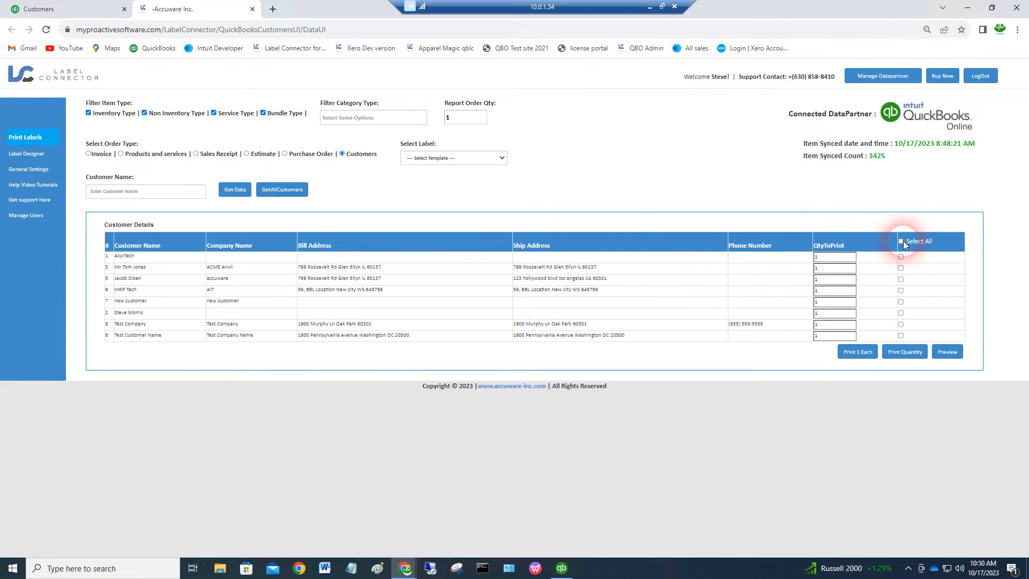
click(900, 241)
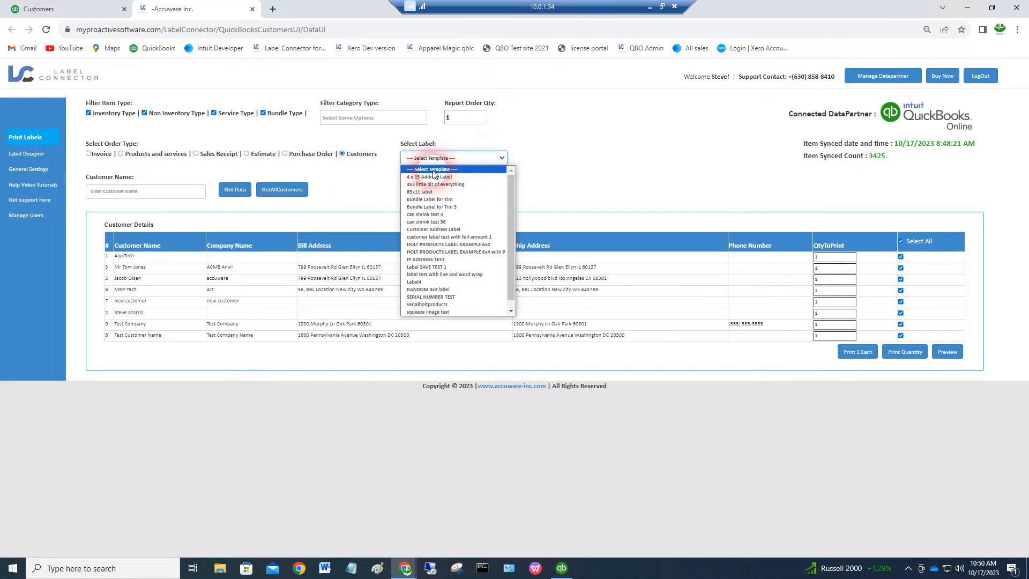
- Pick the '4 x 15 Address Label' template from the Select Label dropdown
click(429, 176)
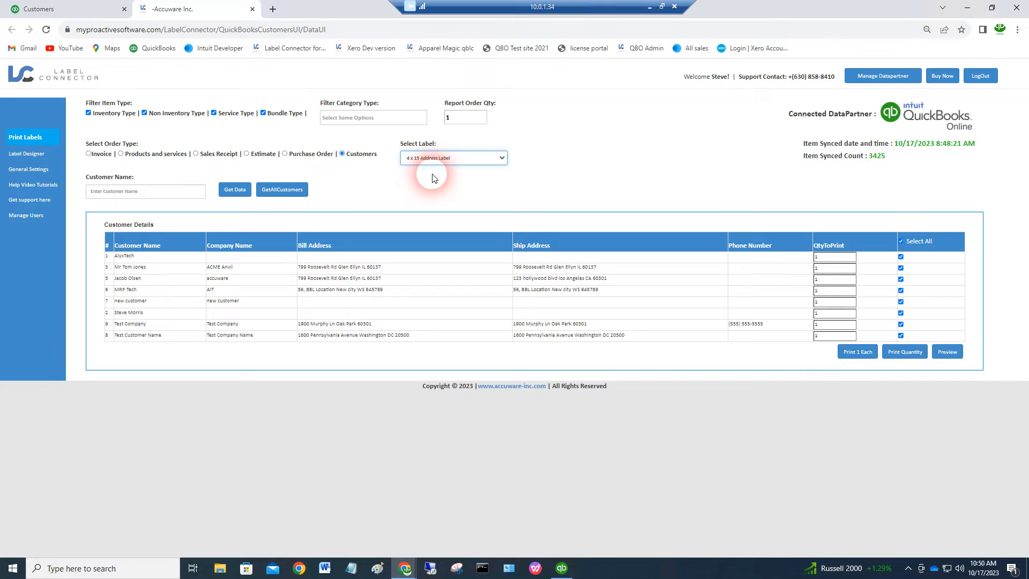
mouse_move(876, 457)
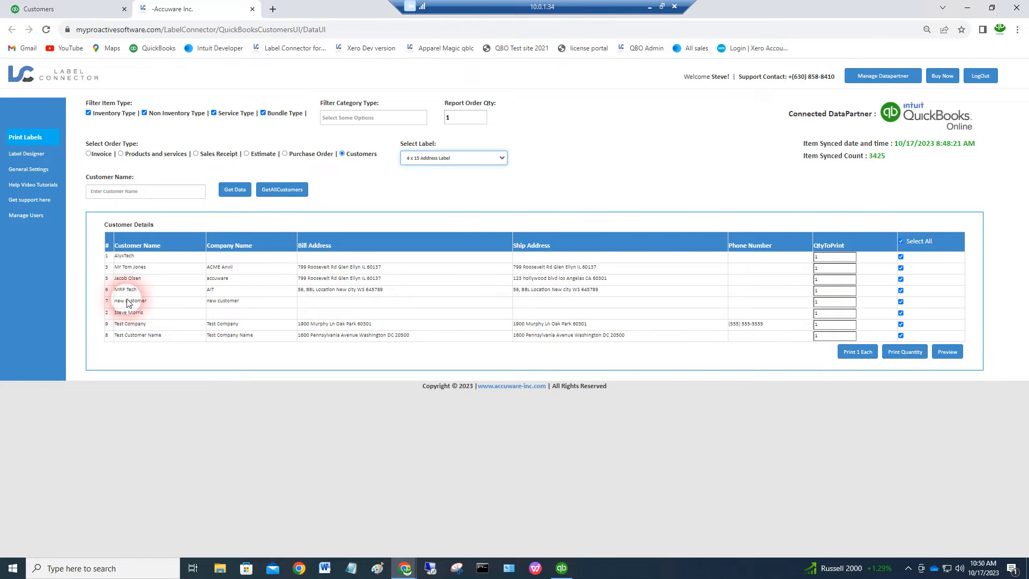
mouse_move(821, 456)
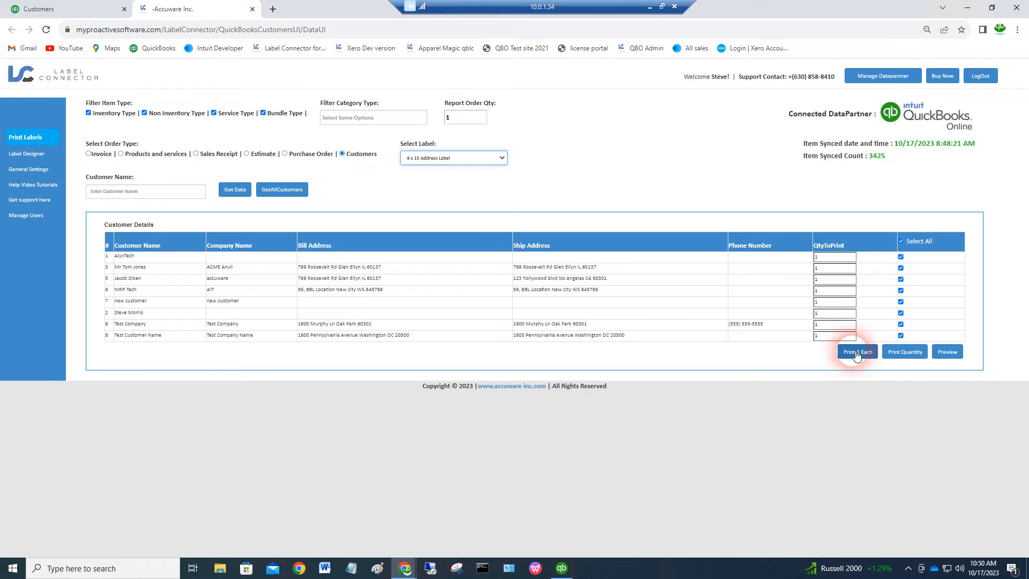
click(856, 351)
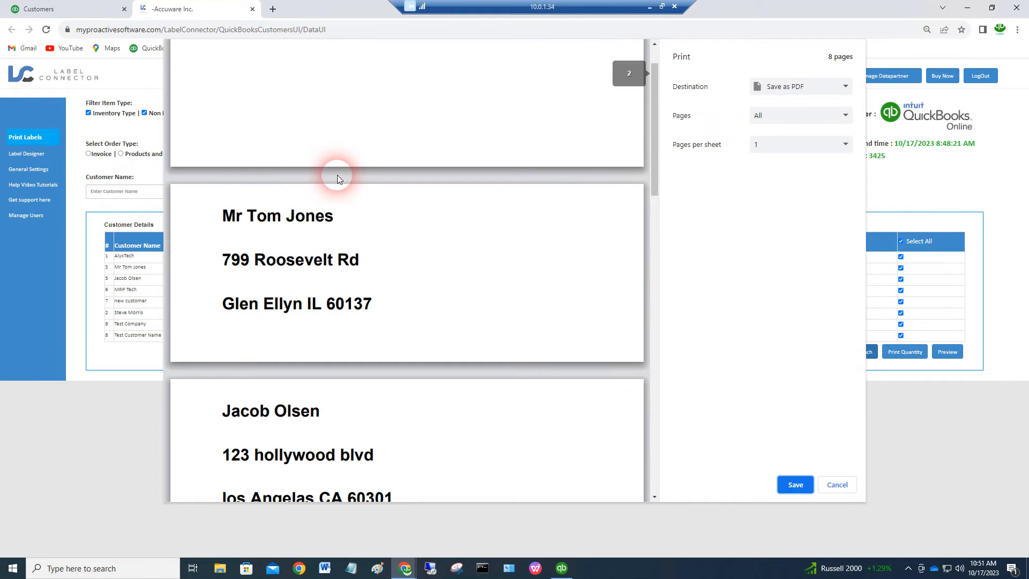
scroll(down, 3)
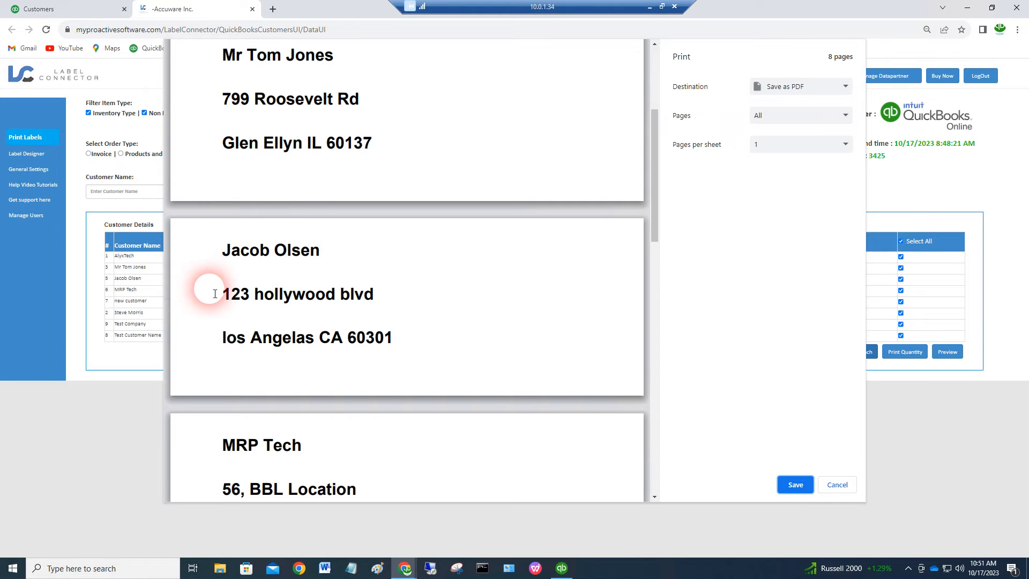
scroll(down, 3)
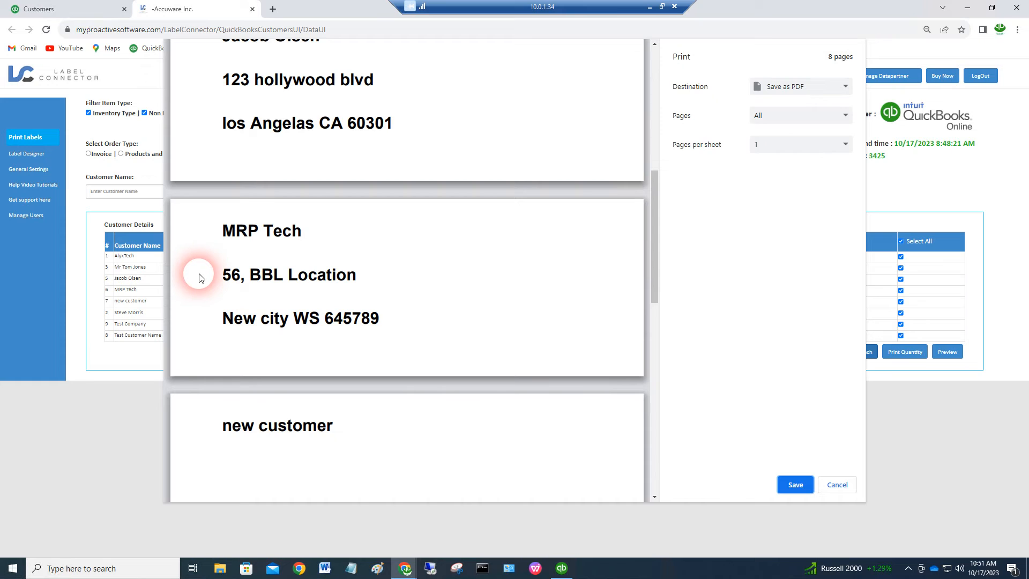
mouse_move(414, 304)
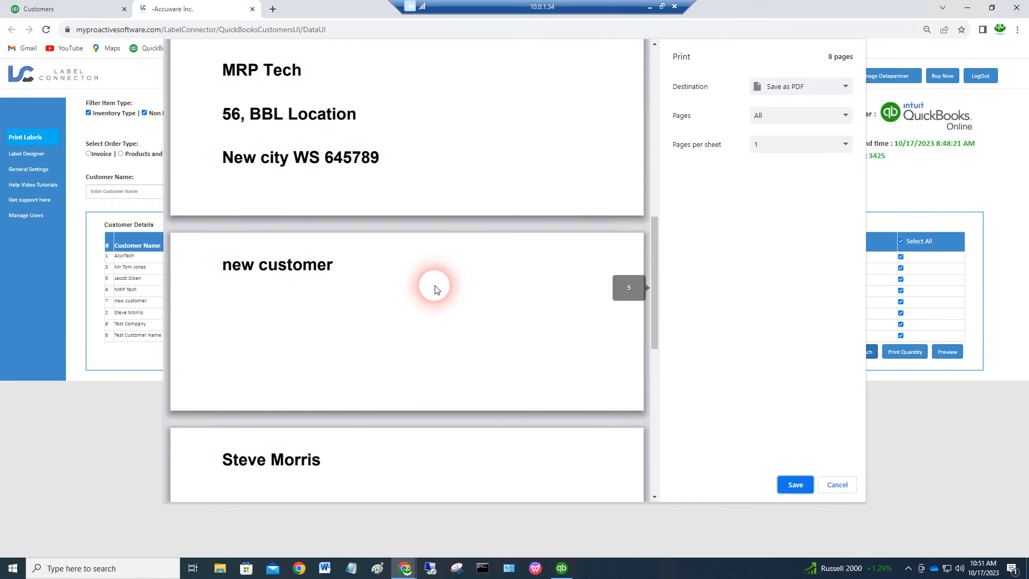
scroll(down, 3)
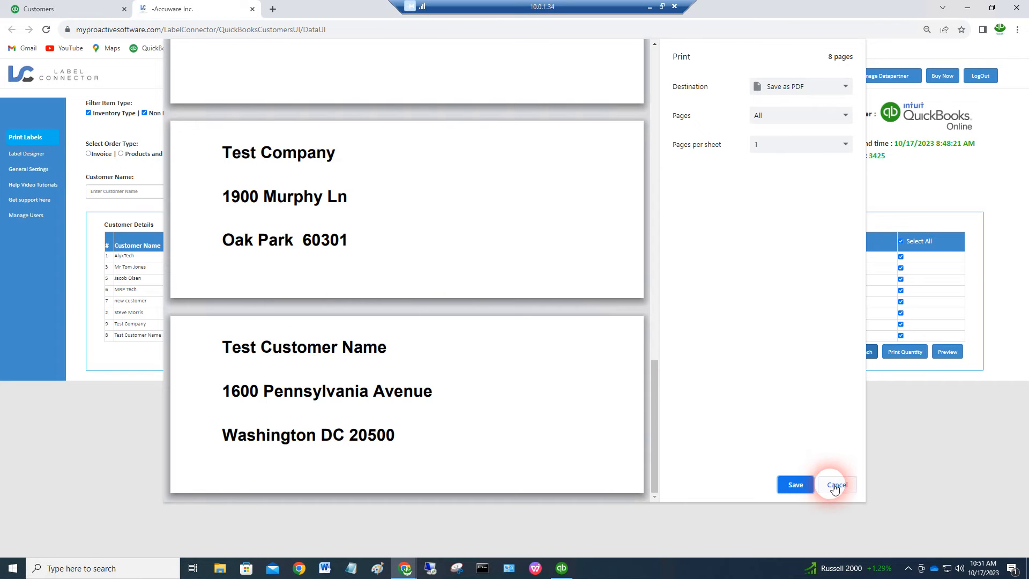
click(836, 484)
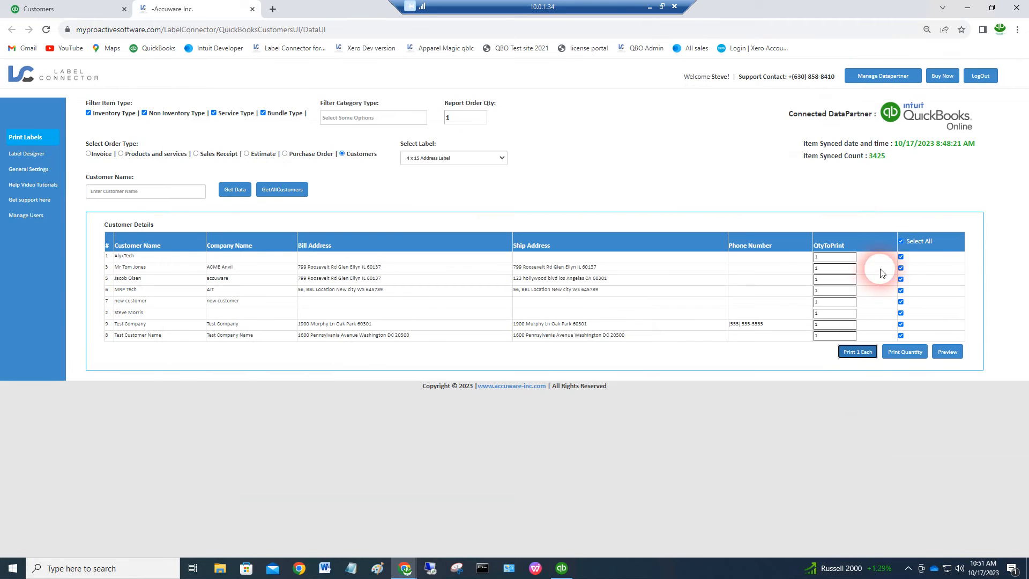
- Clear Select All and mark only the Mr Tom Jones row for printing
click(900, 241)
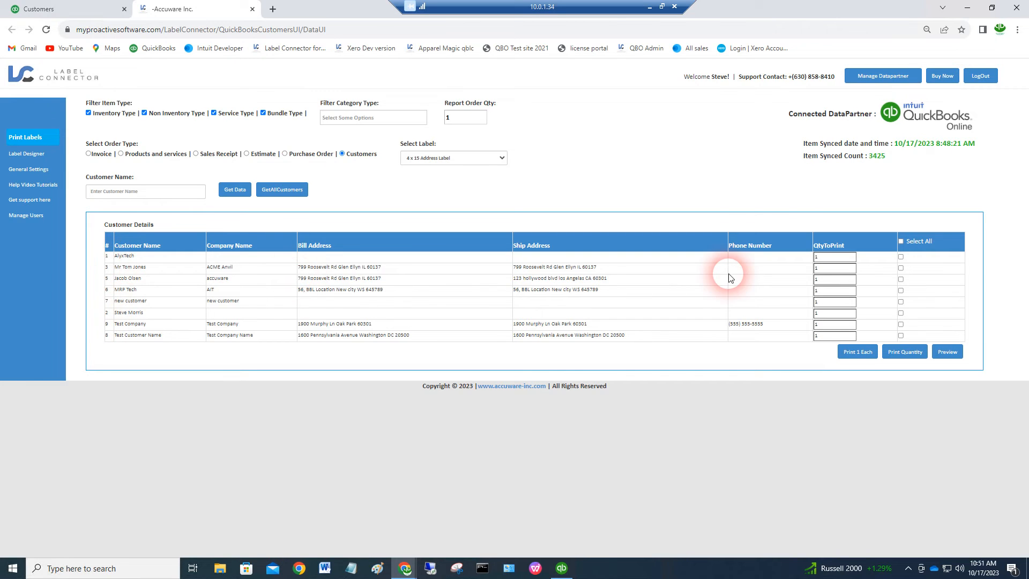
click(900, 268)
text(5)
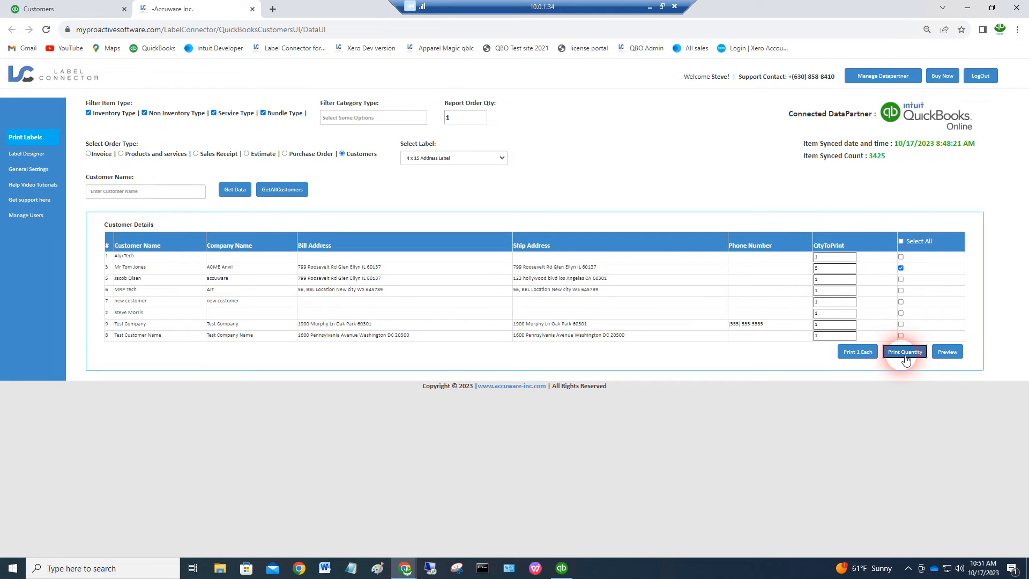
click(903, 351)
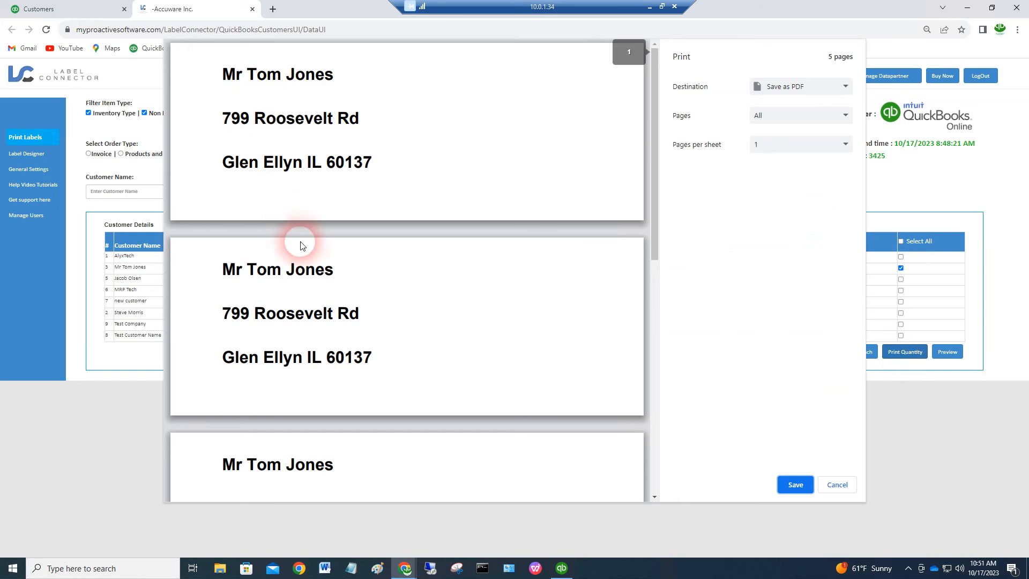
scroll(down, 3)
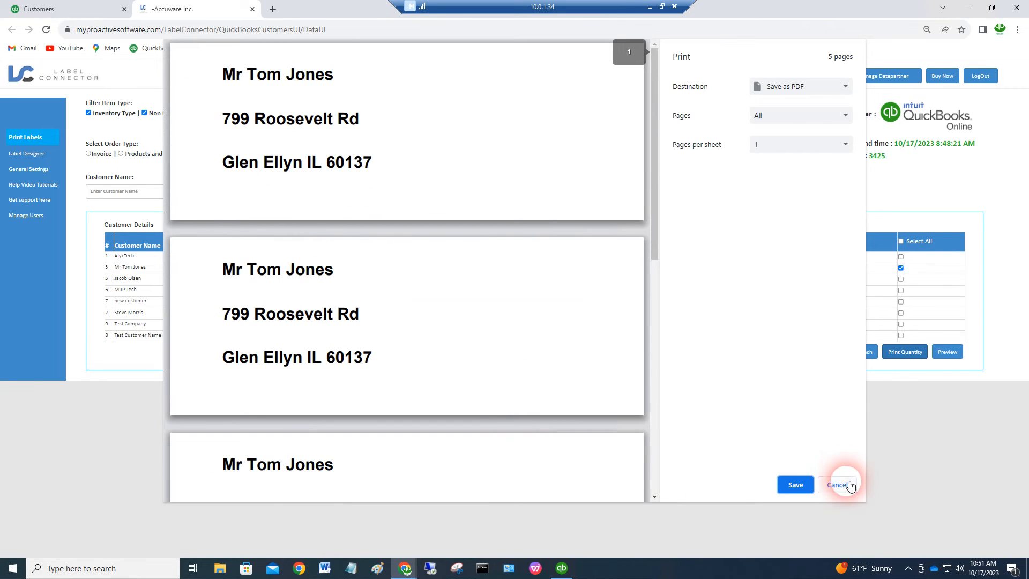
click(836, 484)
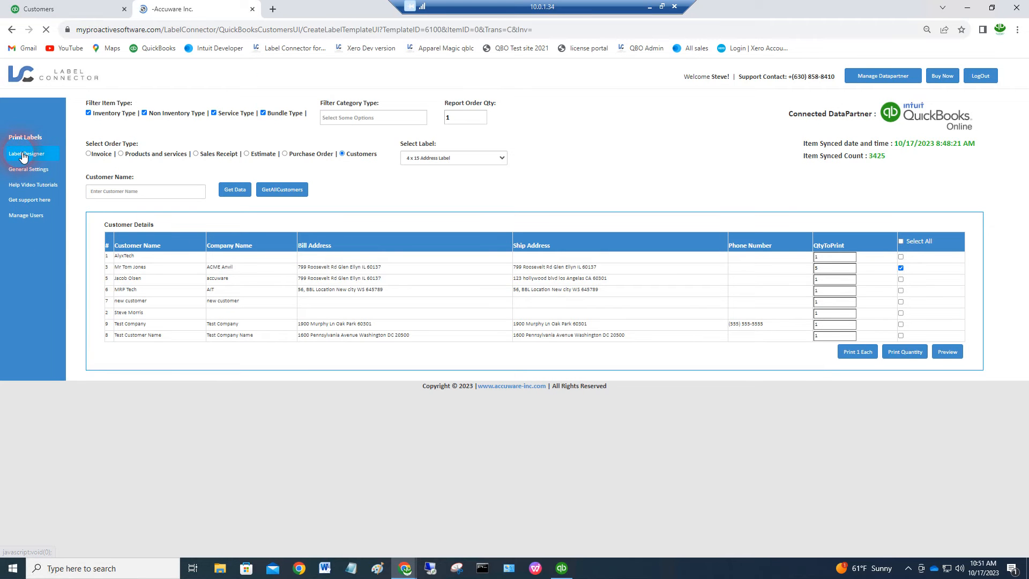
- Open the 4 x 15 template in Label Designer to view its name, ship address and city-state-zip fields
click(26, 153)
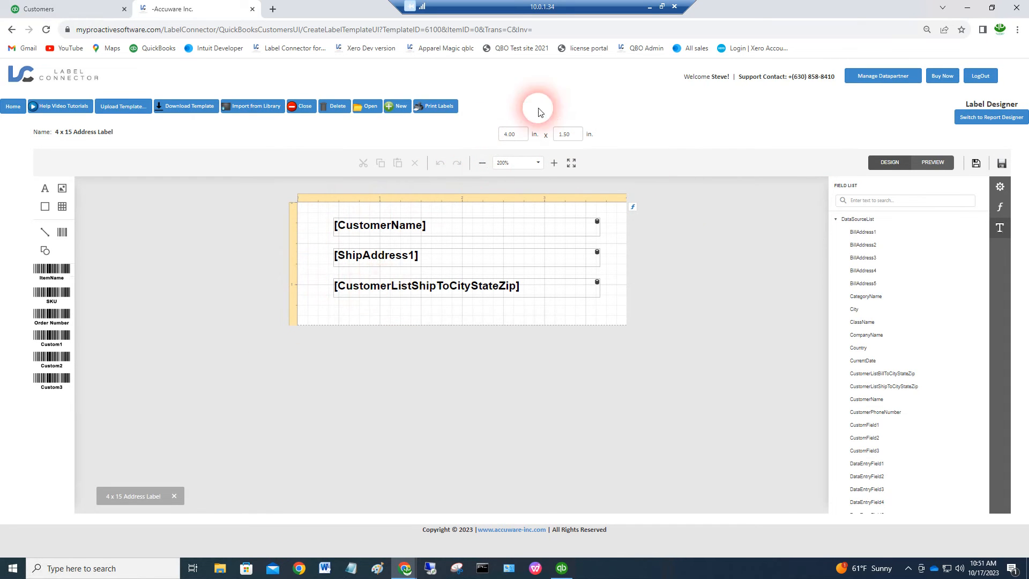
mouse_move(297, 321)
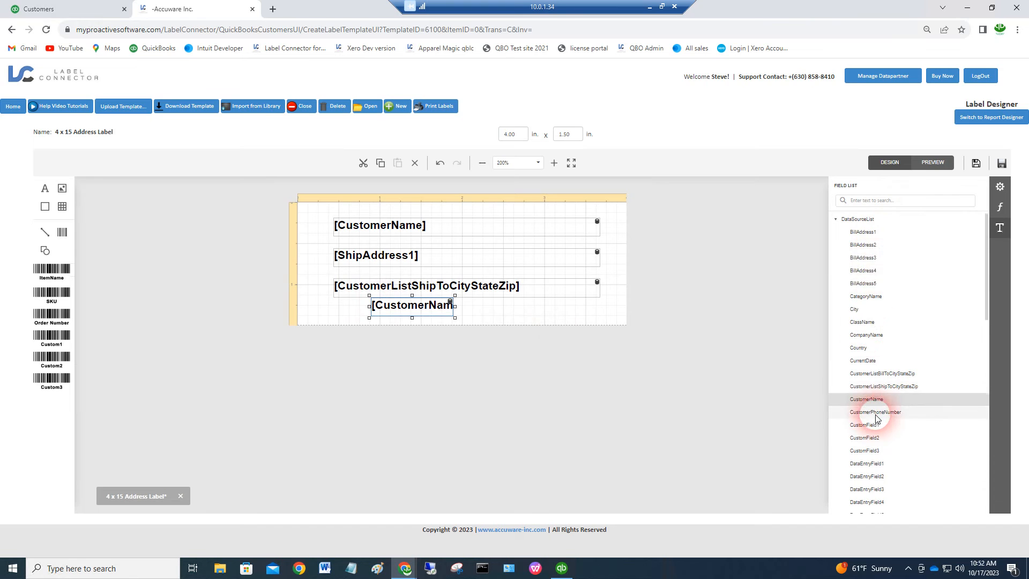
scroll(down, 3)
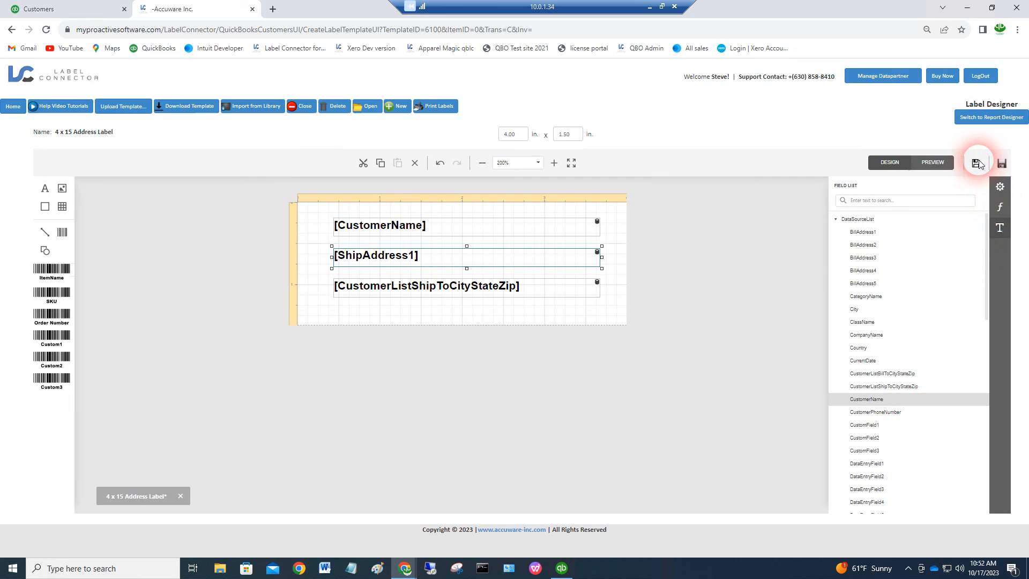
- Save the template as '4 x 15 Address Label' and go back Home
click(978, 163)
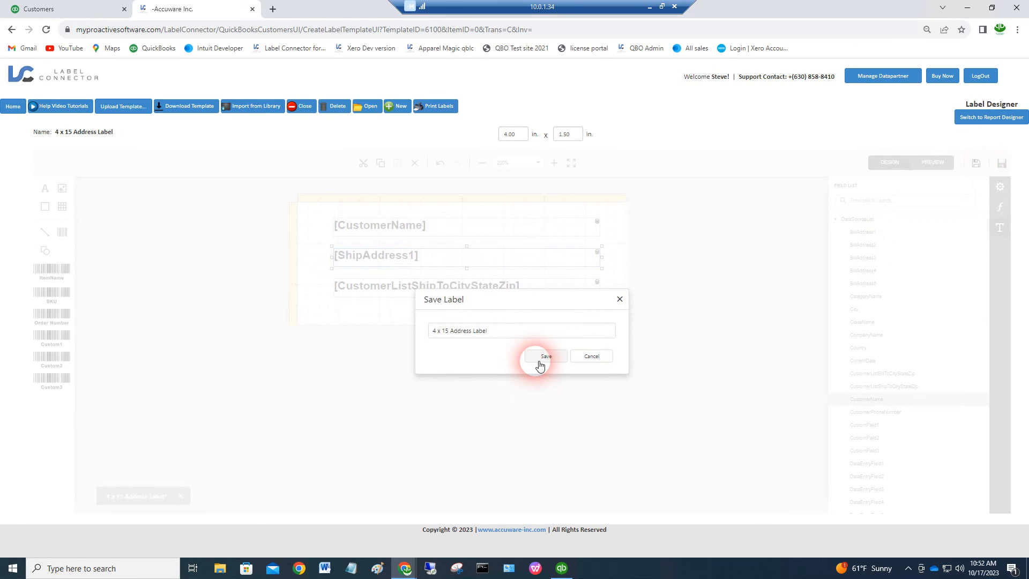
click(544, 357)
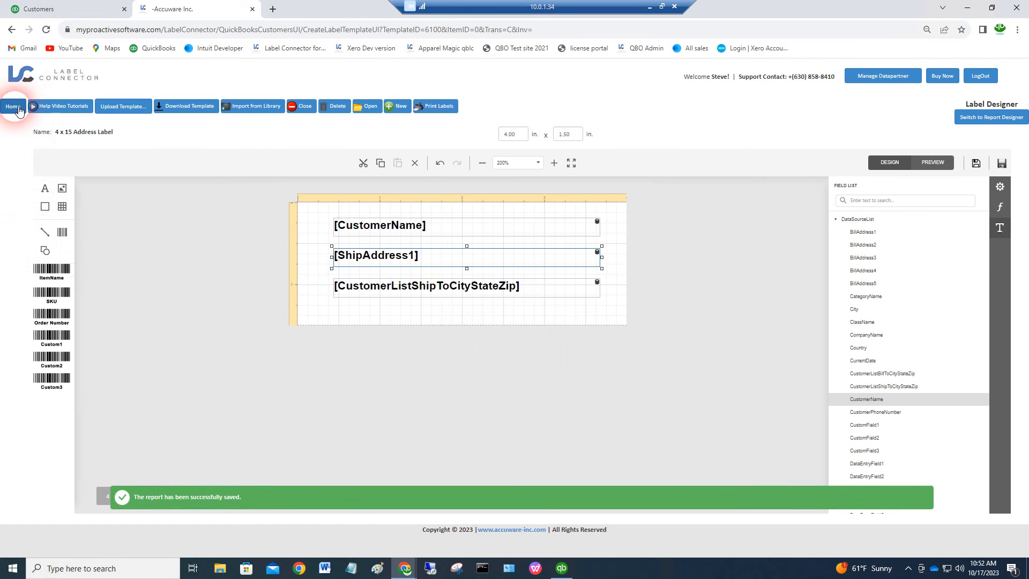
click(12, 106)
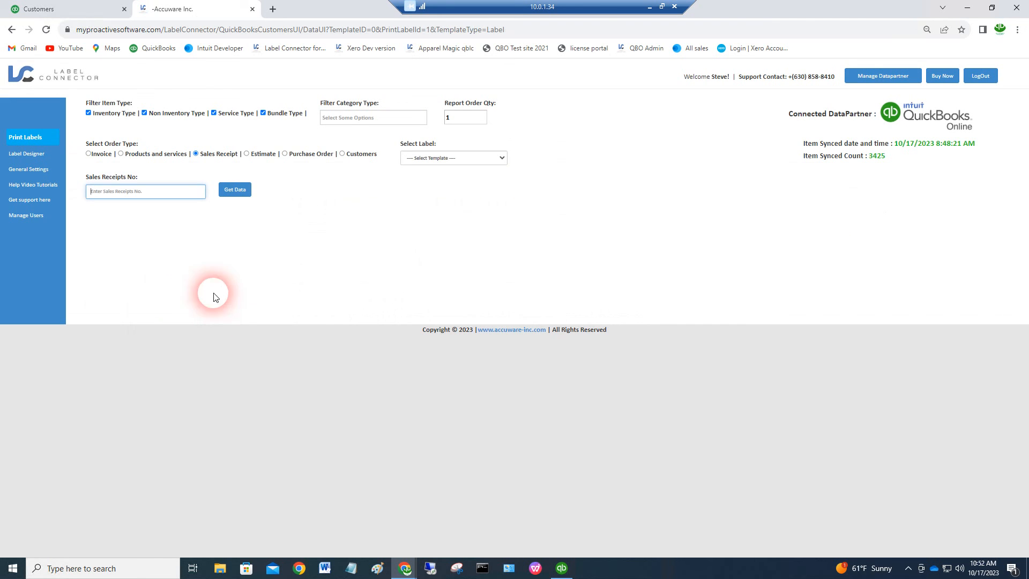
- Load all eight customers with the Customers order type and unmark them all
click(342, 154)
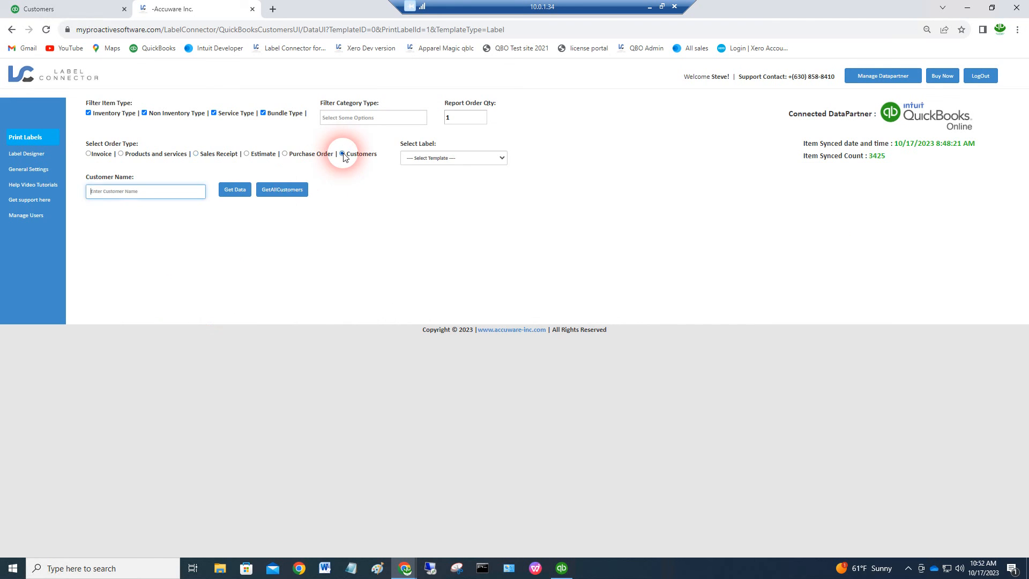
click(281, 189)
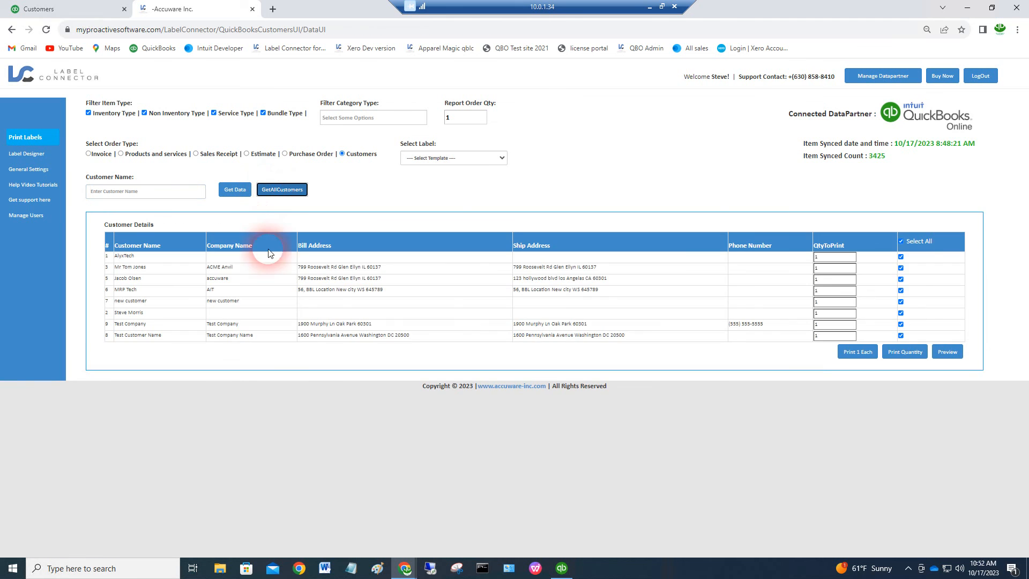
click(900, 240)
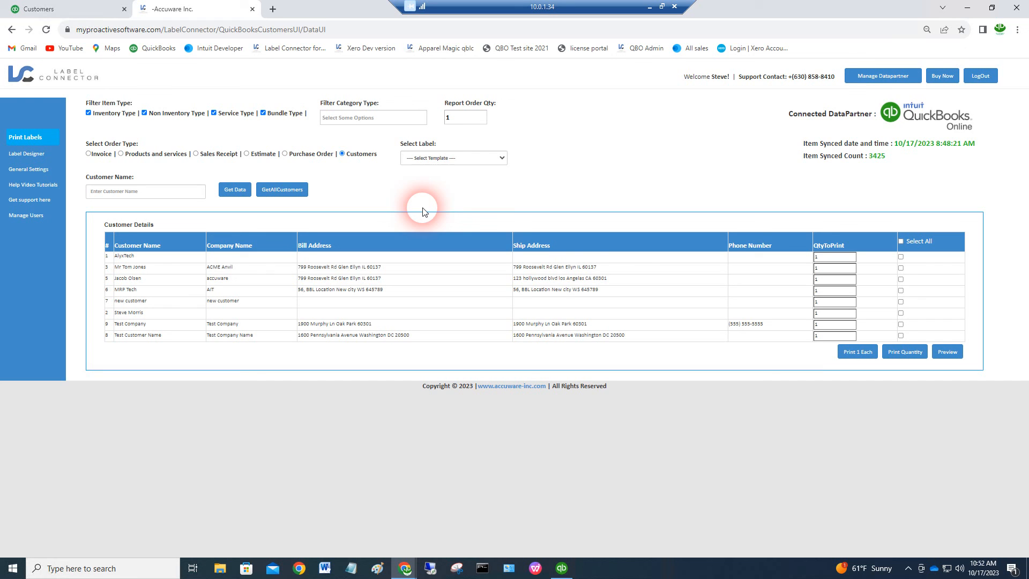
mouse_move(424, 211)
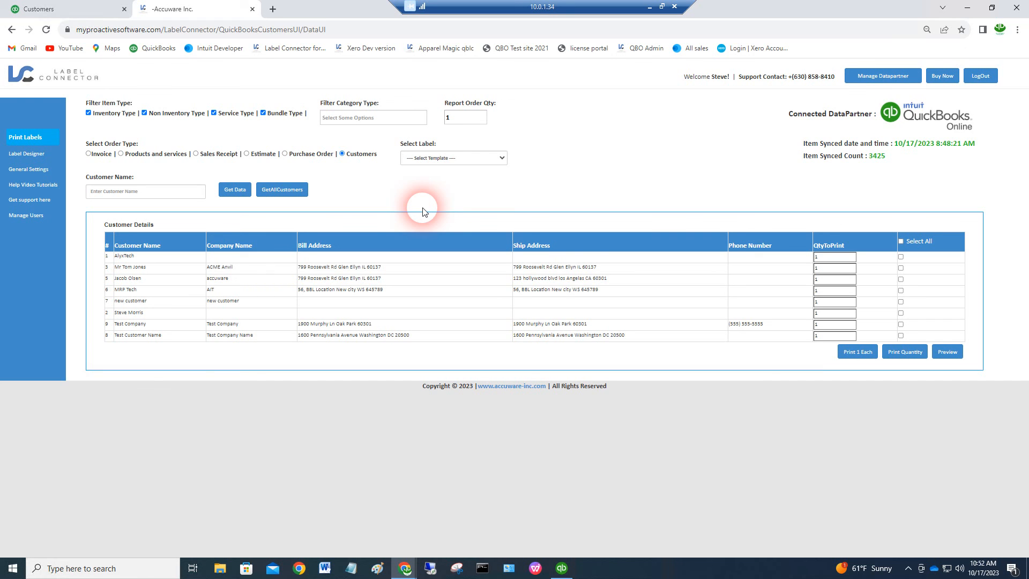